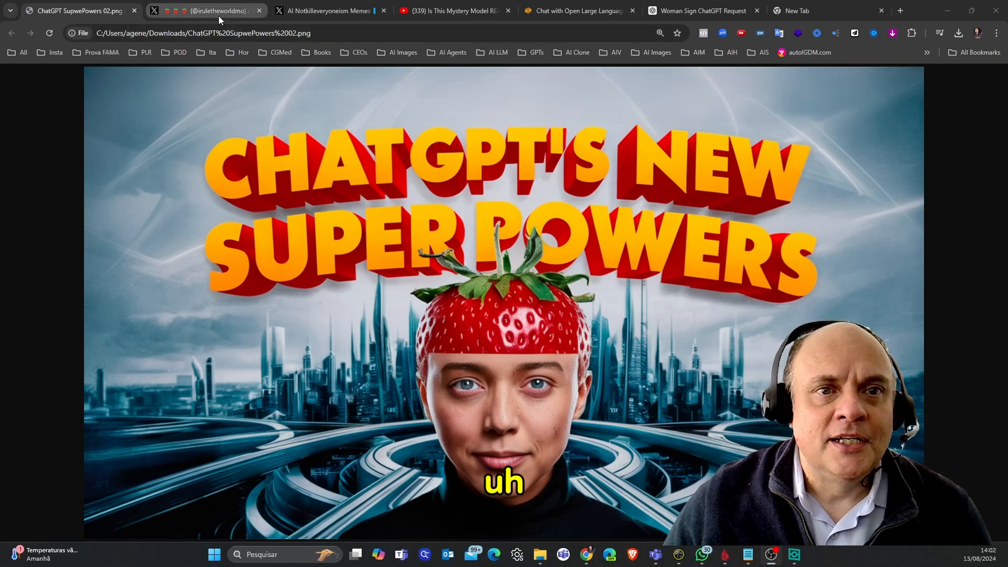
left_click(206, 11)
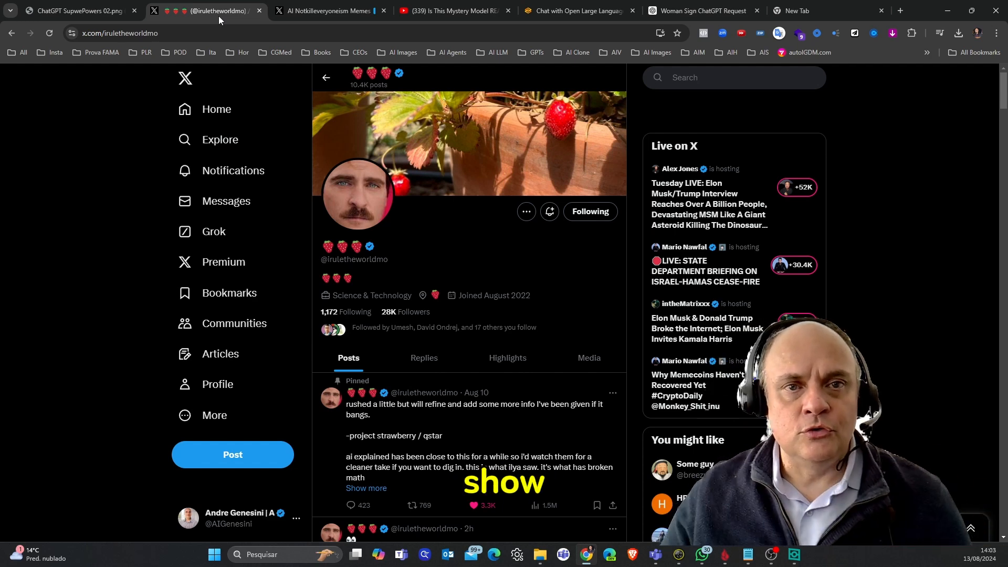
Step: Read through the AI Notkilleveryoneism Memes thread of numbered realistic ChatGPT-made photos
left_click(324, 11)
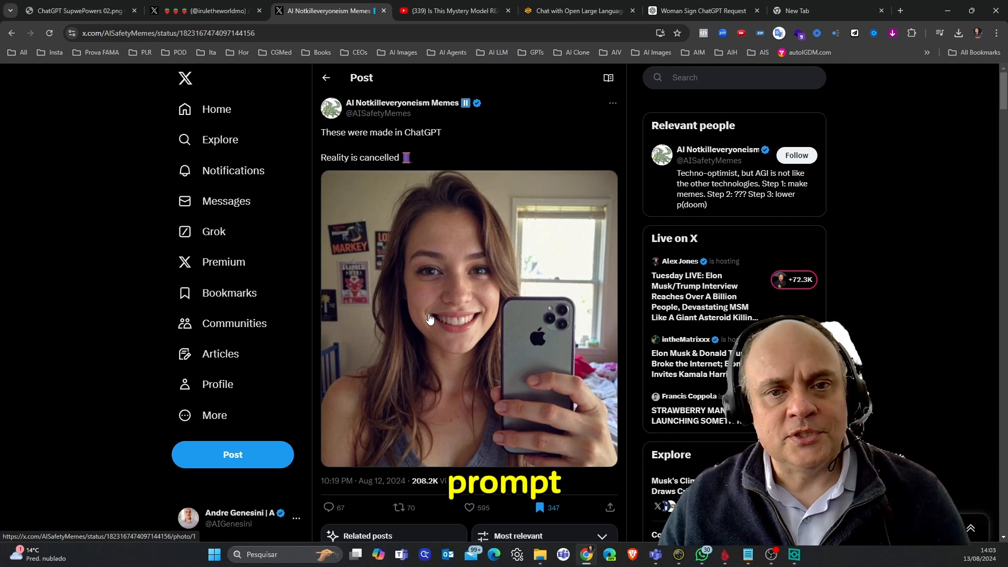
scroll("down", 3)
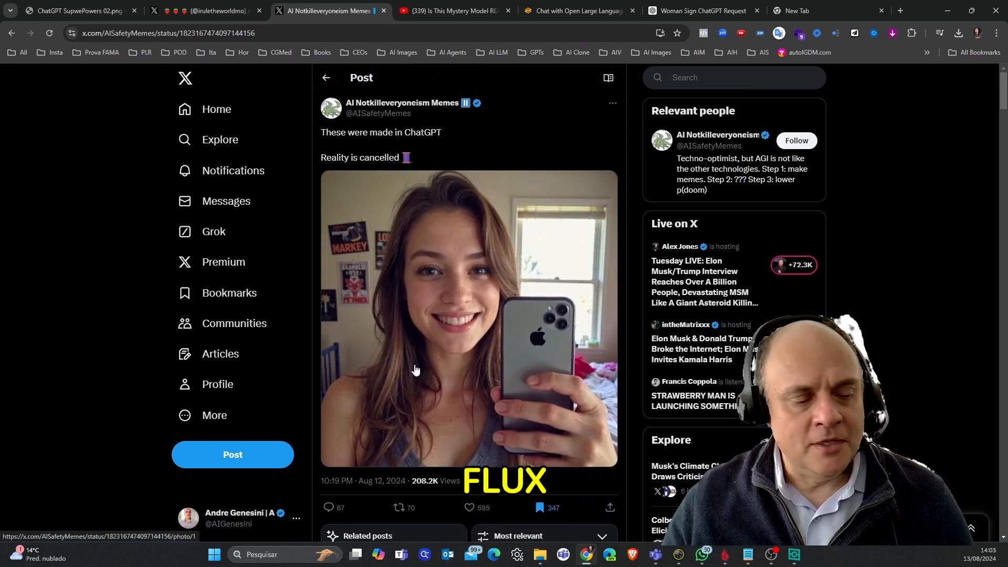
scroll("down", 3)
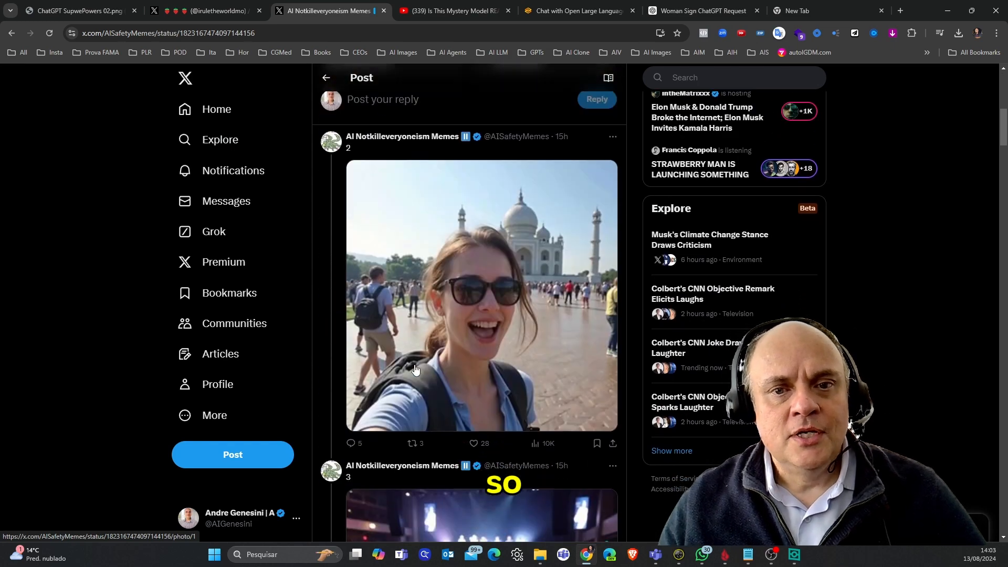
scroll("down", 3)
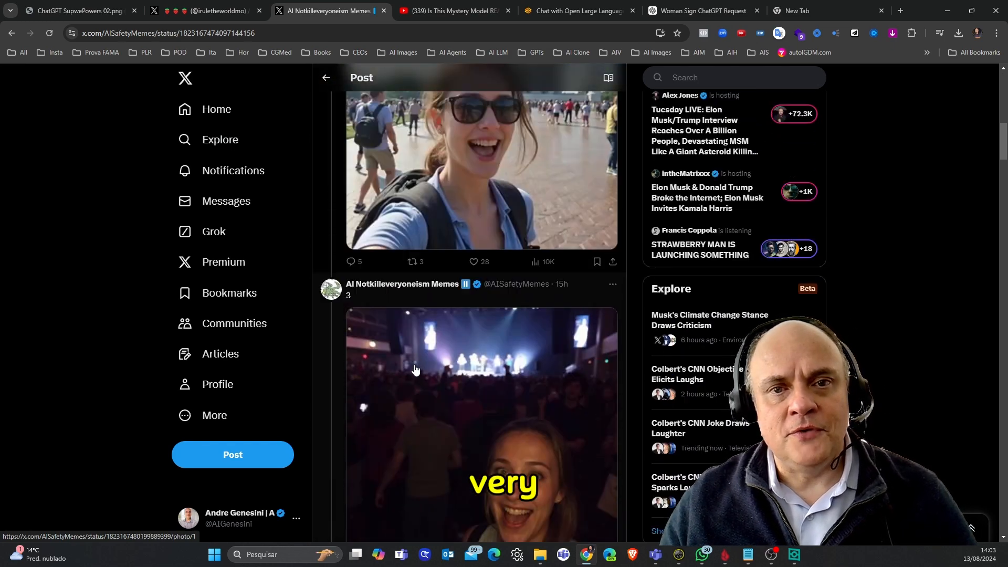
scroll("down", 3)
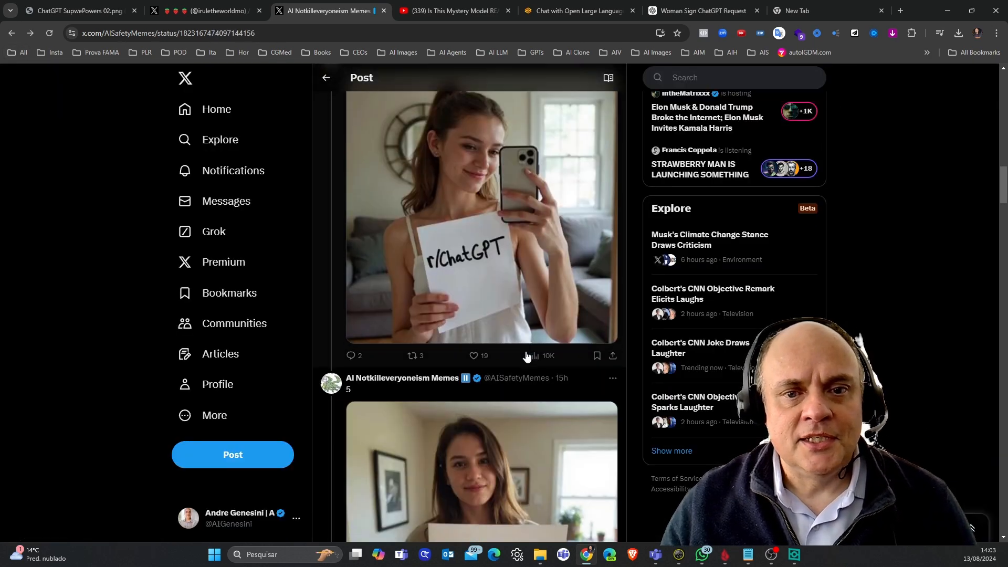
scroll("down", 3)
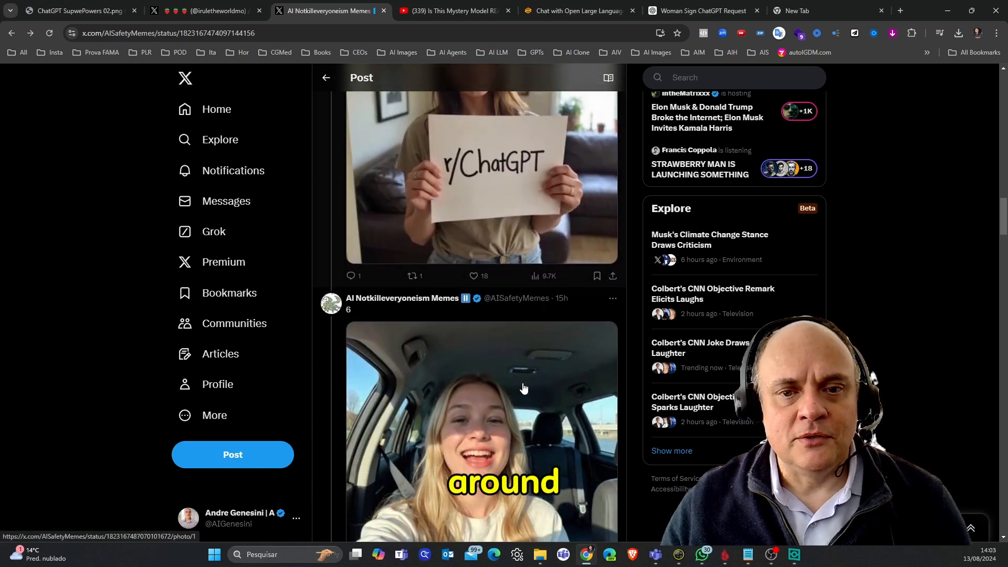
scroll("down", 3)
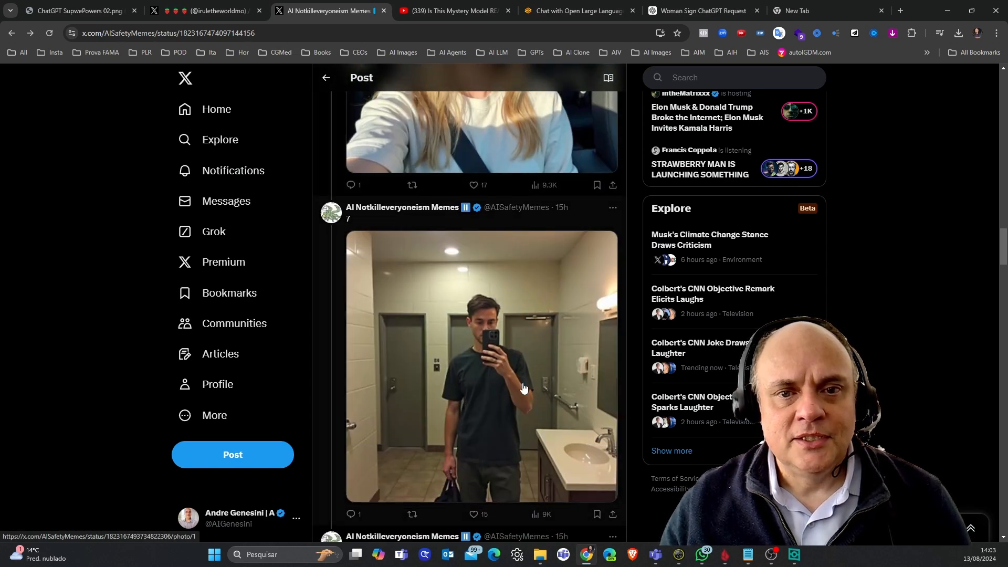
scroll("down", 3)
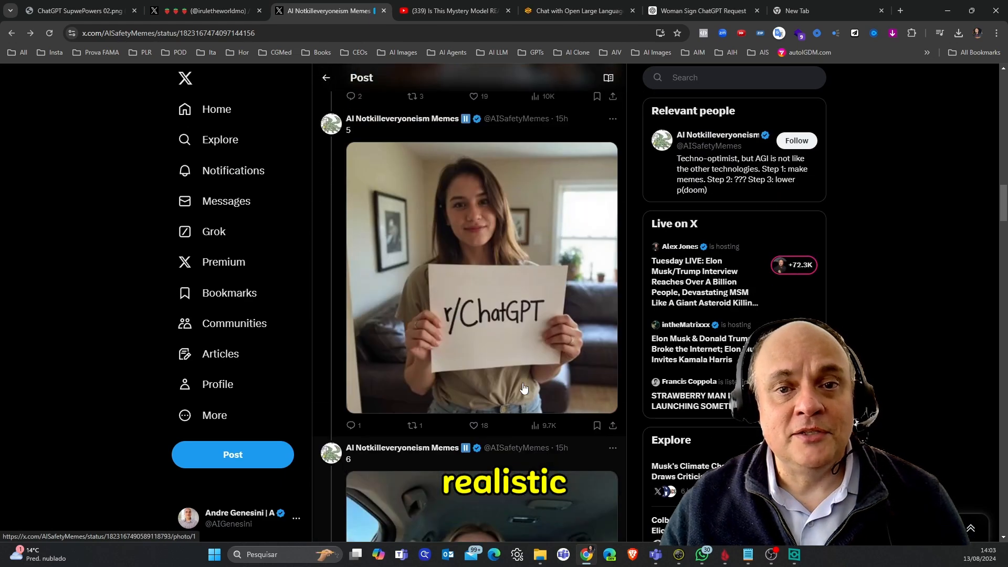
left_click(481, 277)
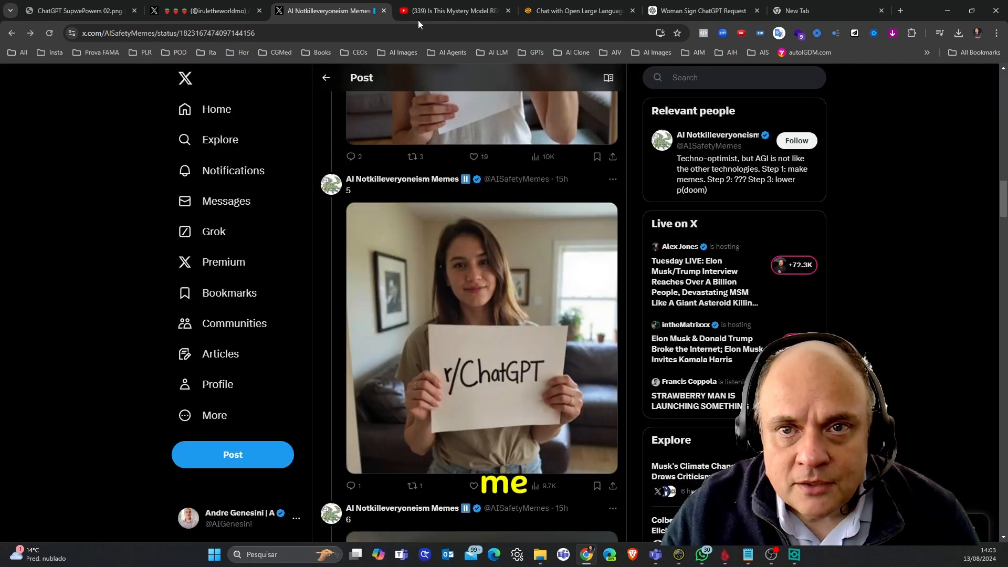
Step: Enlarge the 'I AM NOT REAL' sign photo in ChatGPT, then move back through earlier conversations
left_click(700, 10)
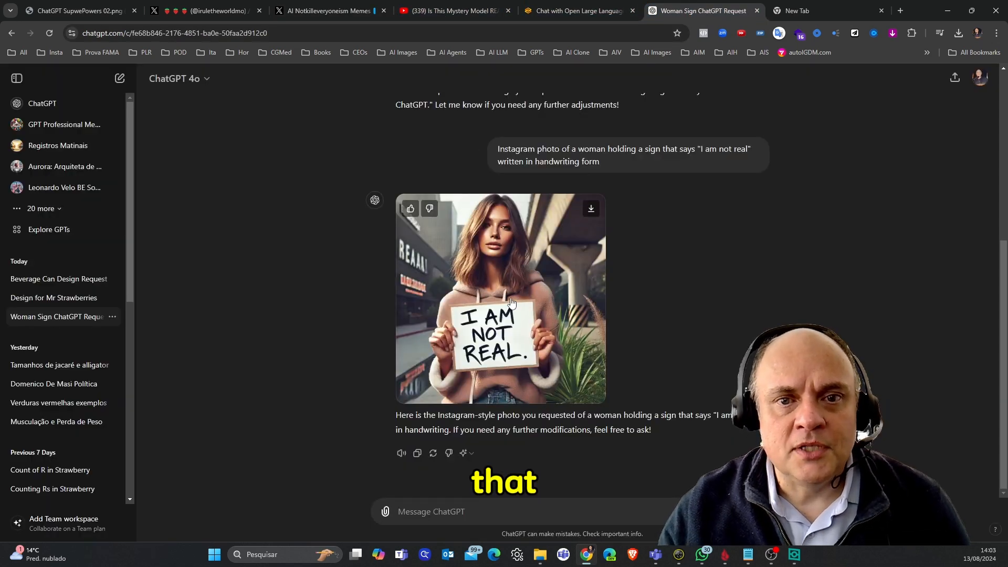
left_click(500, 298)
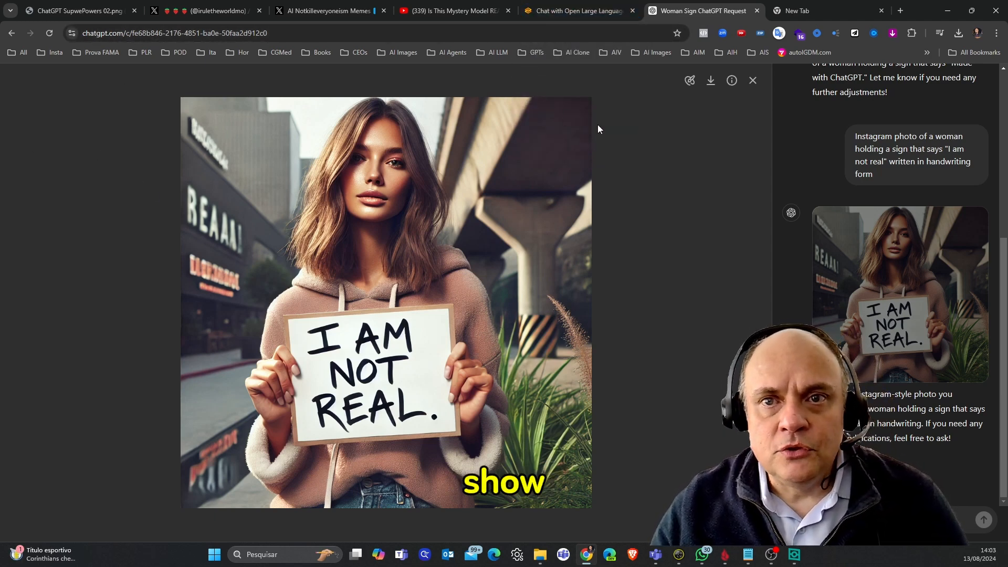
left_click(11, 32)
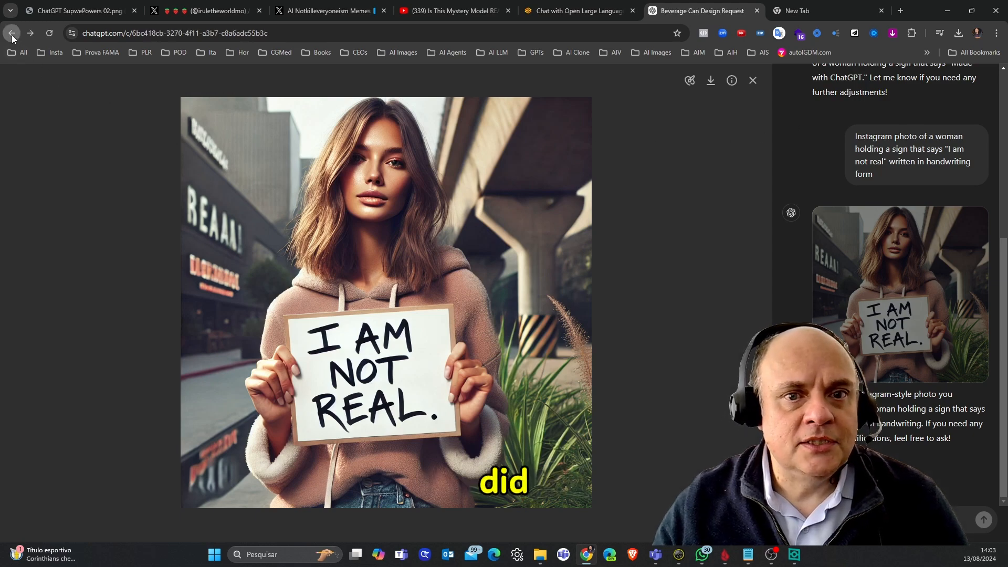
left_click(11, 32)
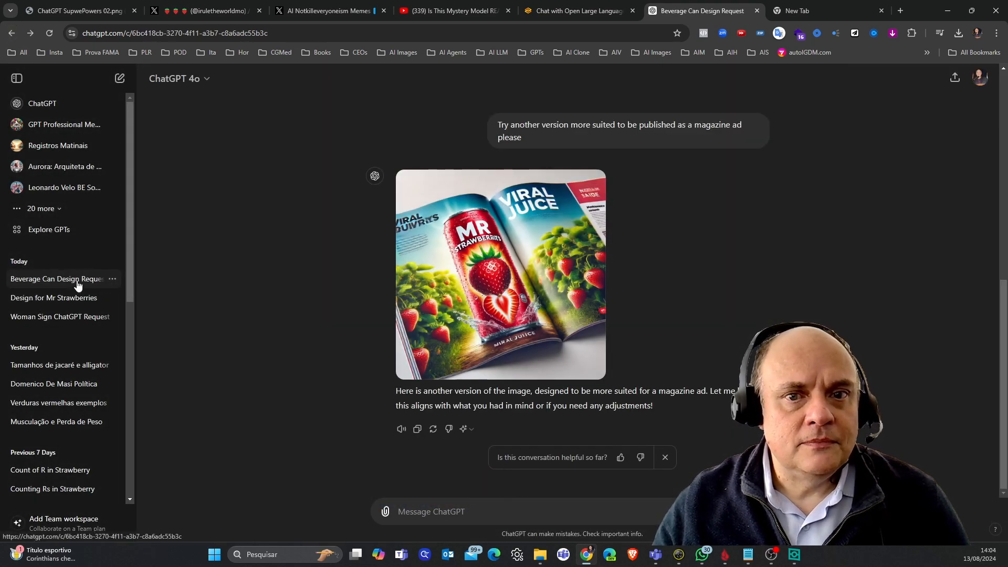
Step: Enlarge the MR Strawberries juice can image from the Mr Strawberries design conversation
left_click(500, 273)
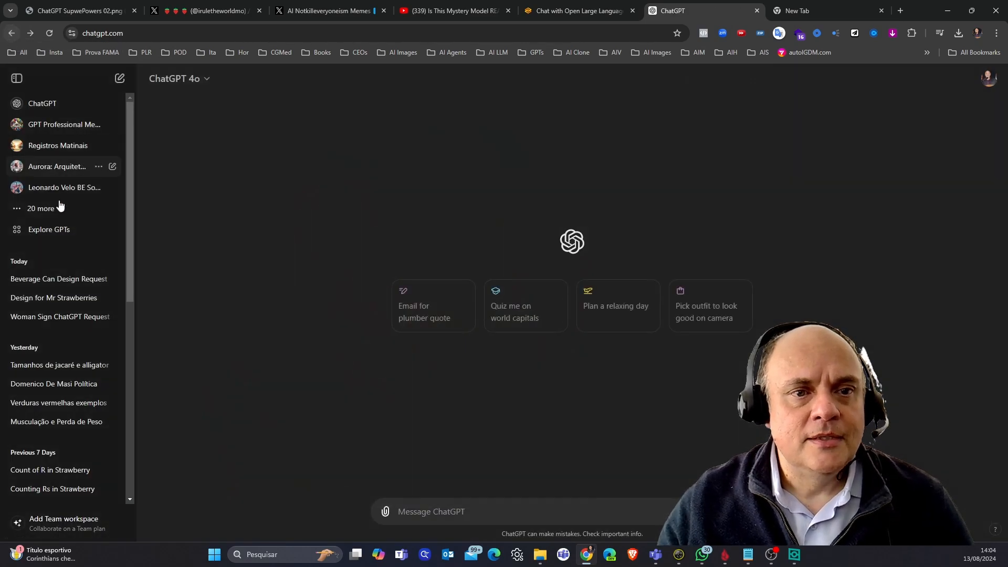
left_click(52, 297)
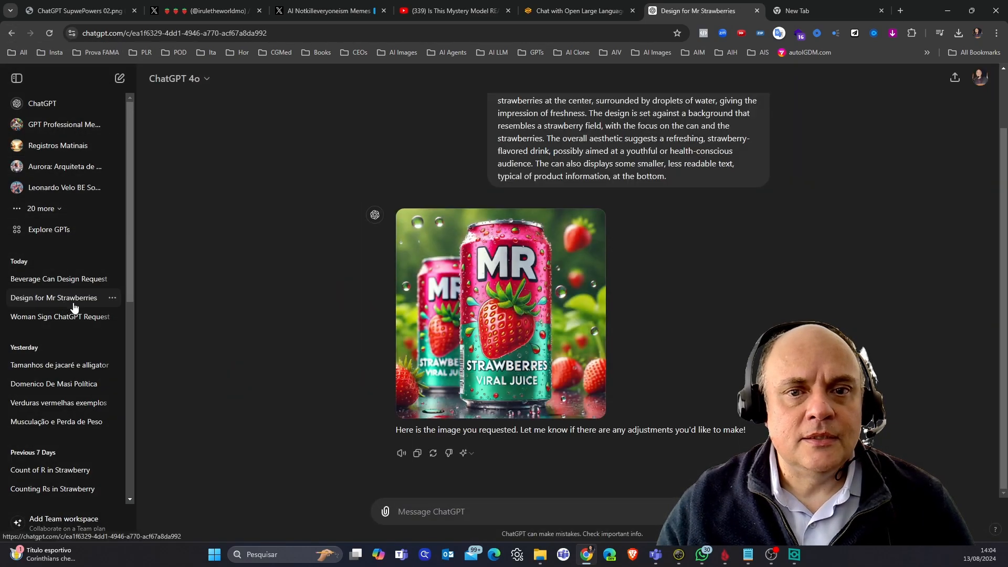
left_click(500, 313)
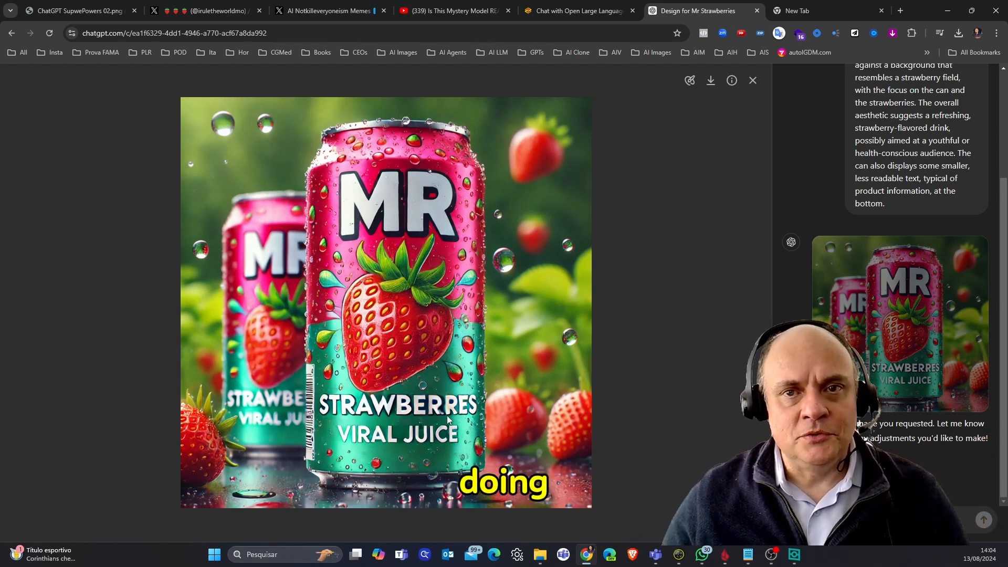
left_click(11, 33)
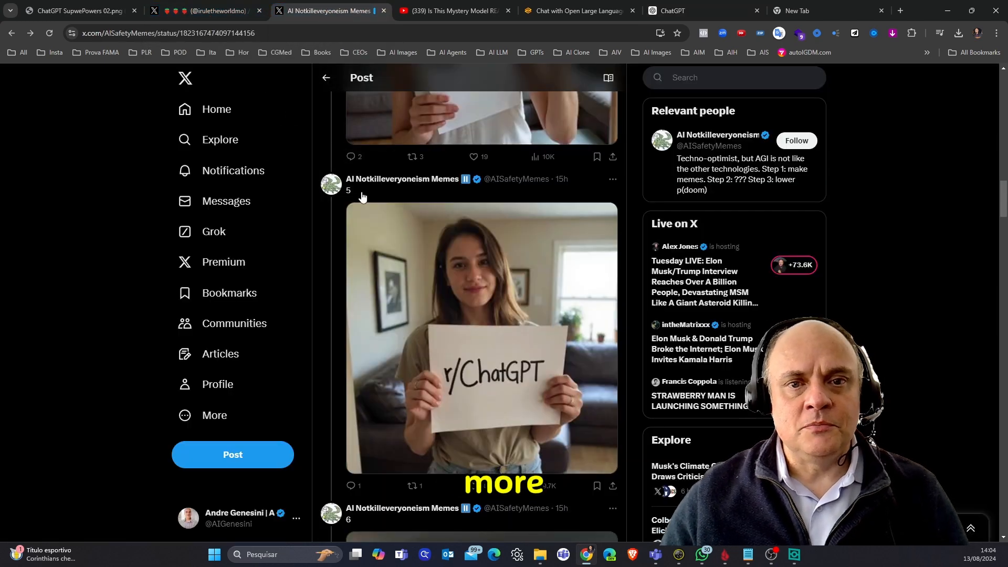
Step: Review the AI photo post further, then bring up the chat.lmsys.org arena with its terms notice
scroll("down", 3)
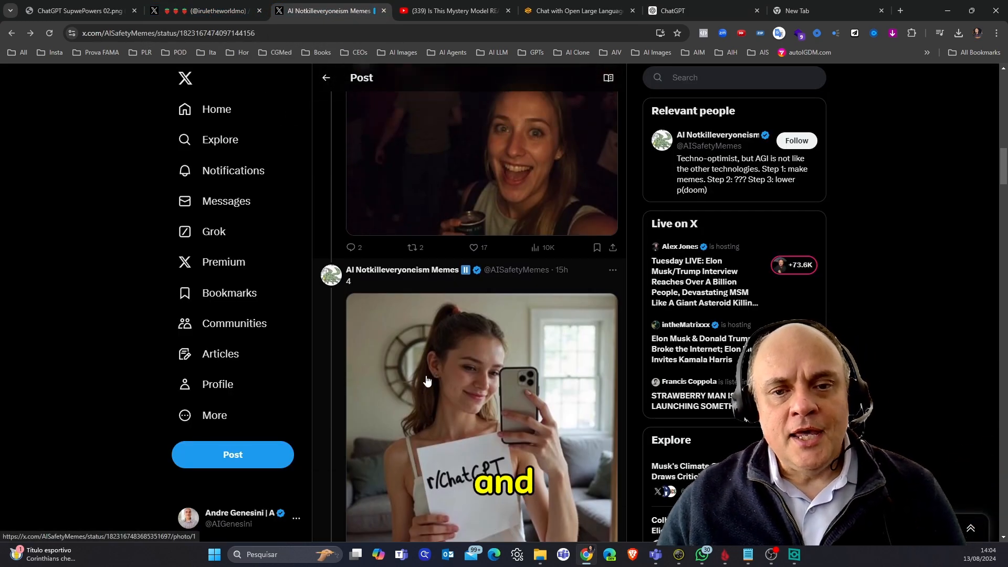
scroll("down", 3)
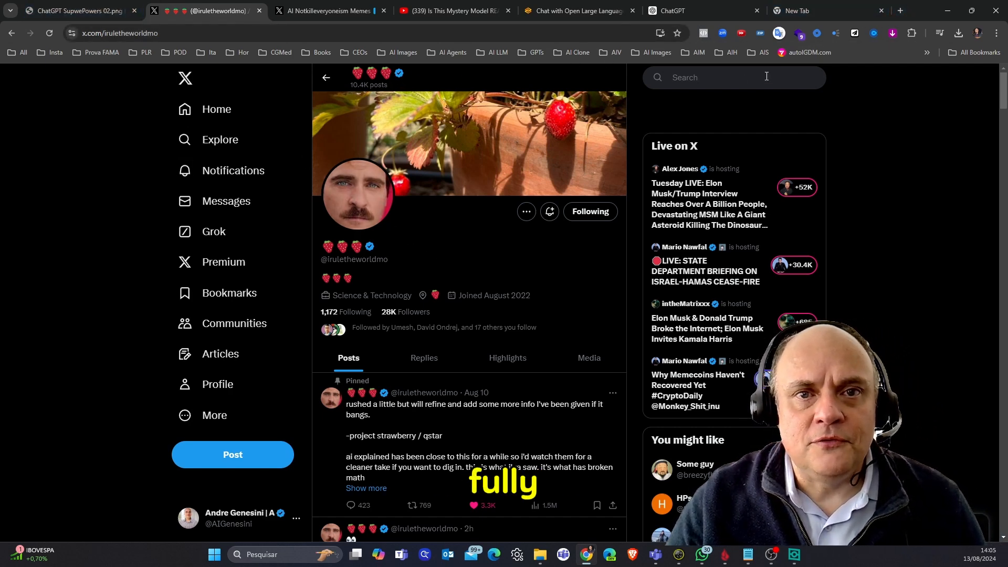
left_click(578, 10)
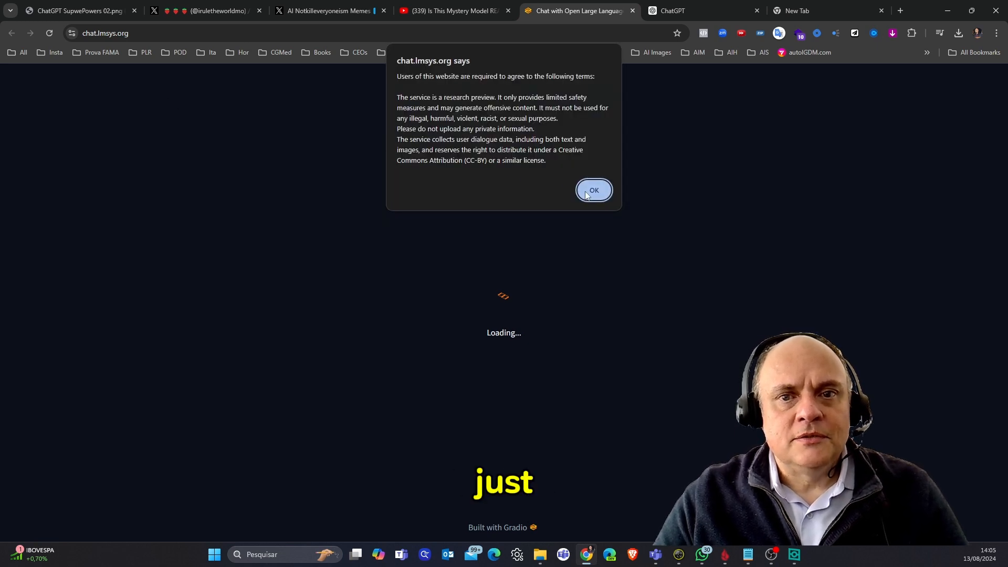
Step: Accept the arena terms and choose sus-column-r as Model B in side-by-side mode
left_click(592, 191)
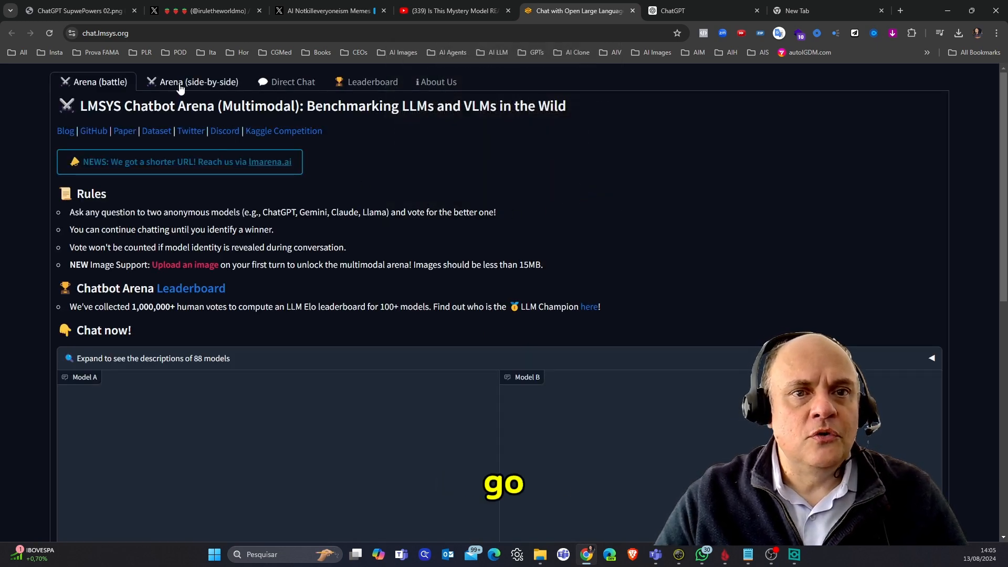
left_click(196, 82)
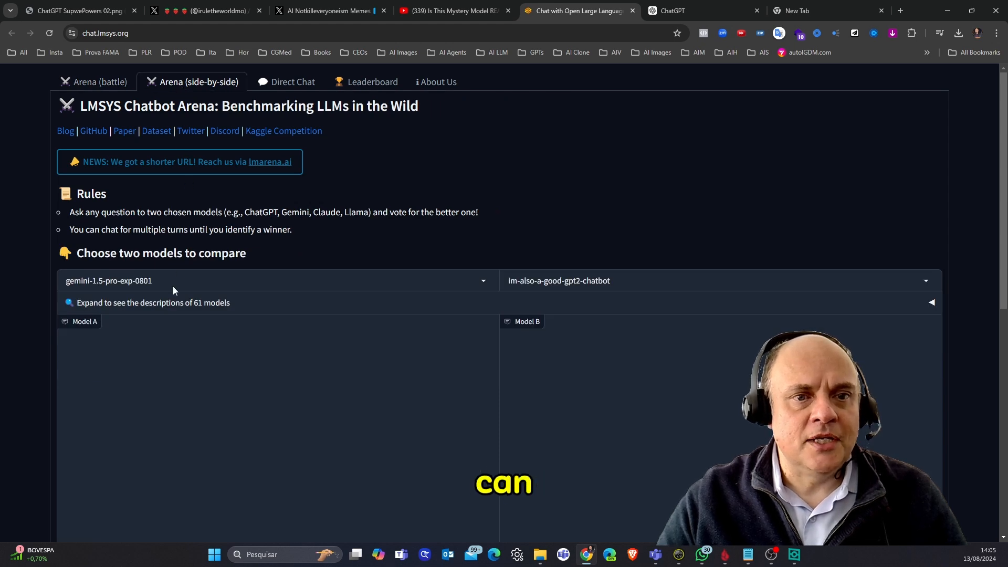
left_click(717, 281)
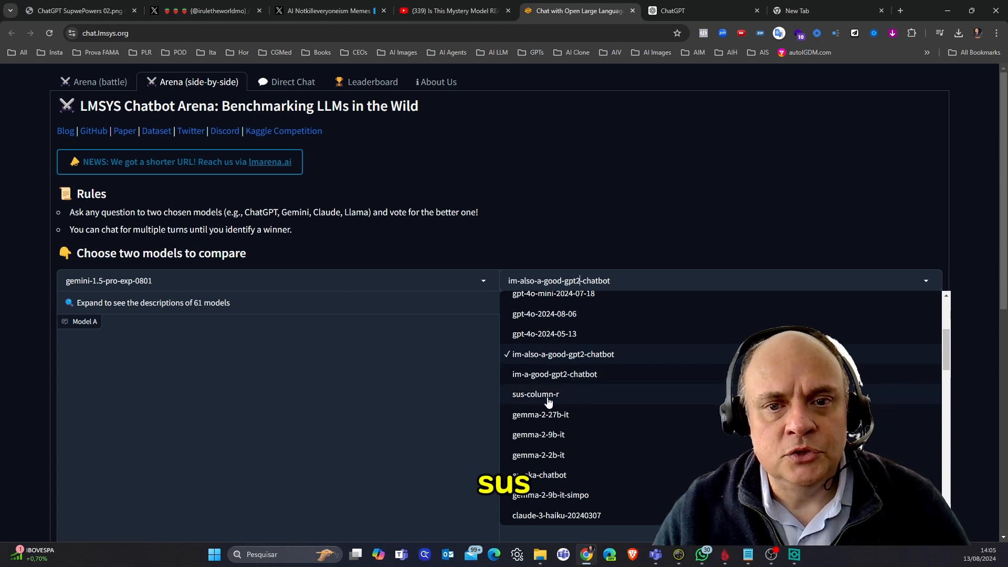
left_click(536, 402)
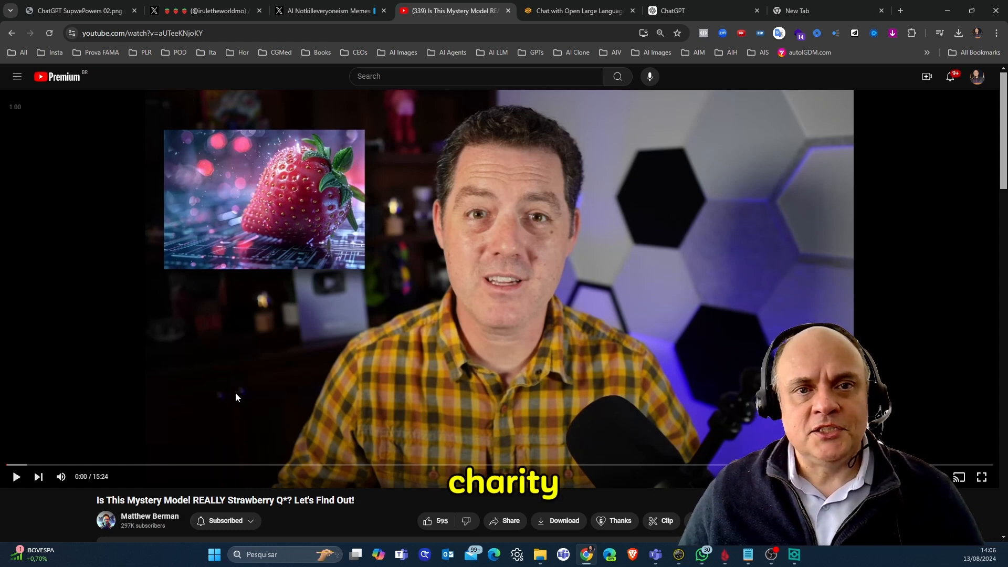
Step: Start the video asking whether the mystery model is really Strawberry Q*
left_click(206, 10)
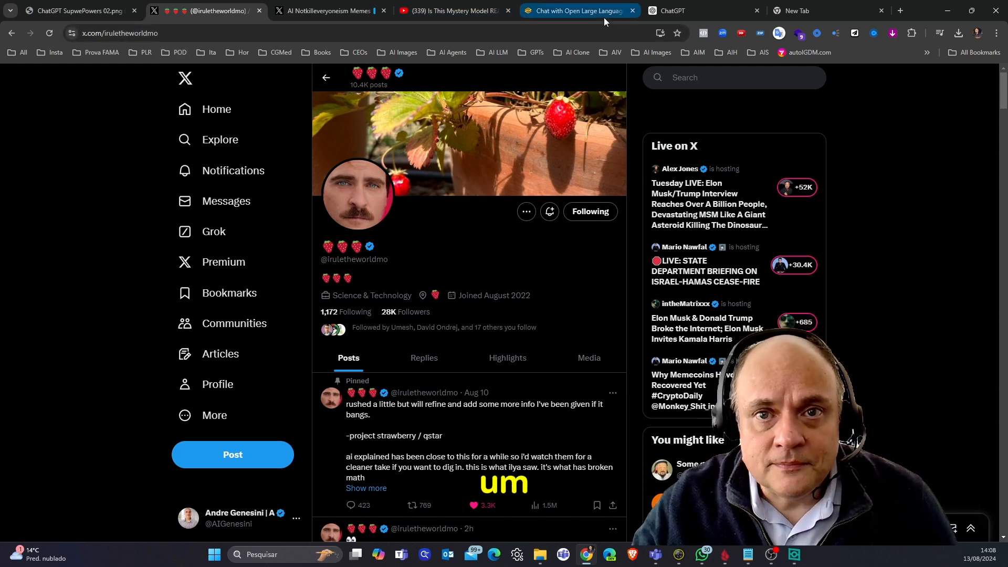
Step: Show the empty gemini-1.5-pro-exp-0801 and sus-column-r panes and the prompt box
left_click(576, 11)
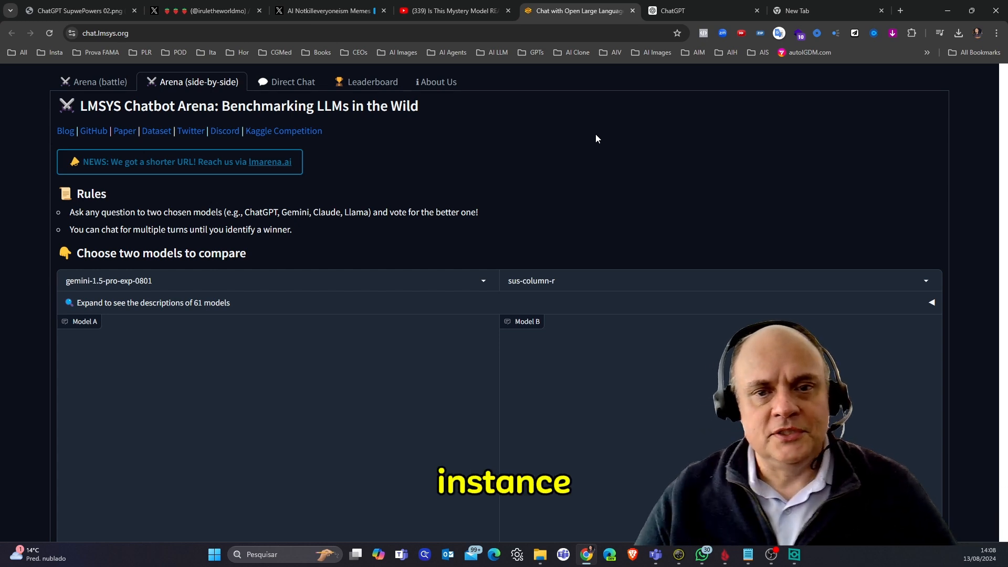
scroll("down", 3)
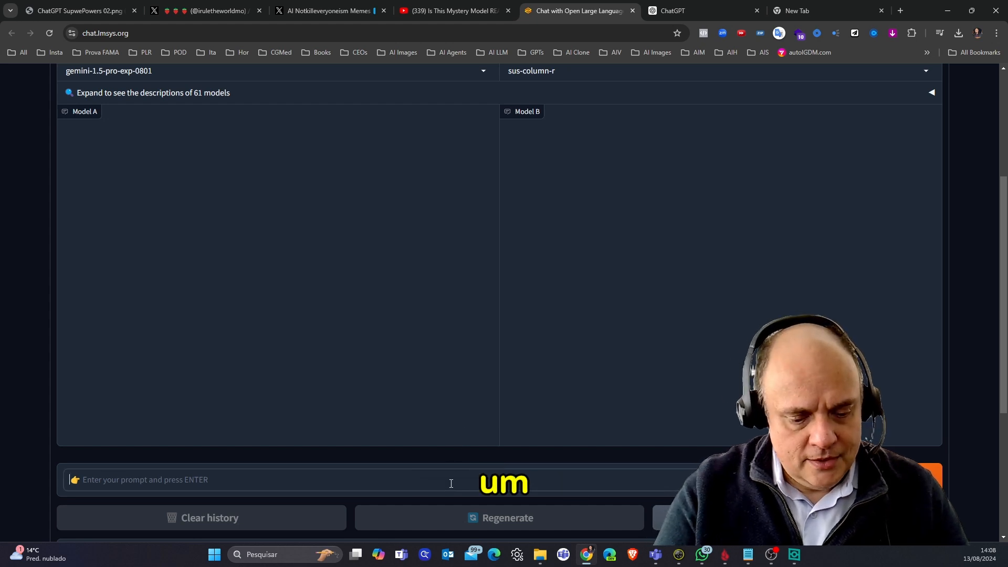
Step: Write the prompt 'what is the meaning oh the phrase I would rather die than to be dead', fixing typos
type("what is the meaning")
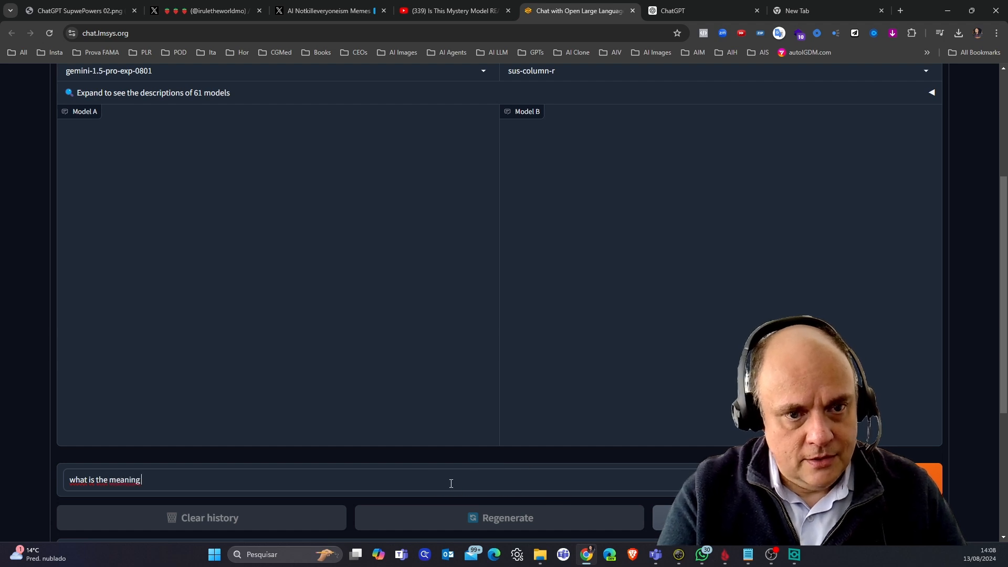
type("oh the")
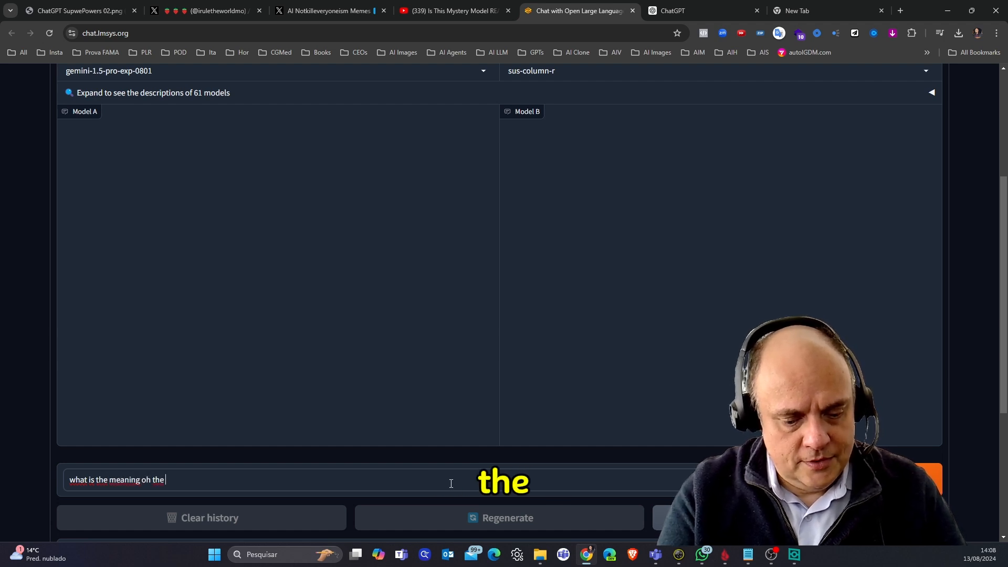
type("pjrase")
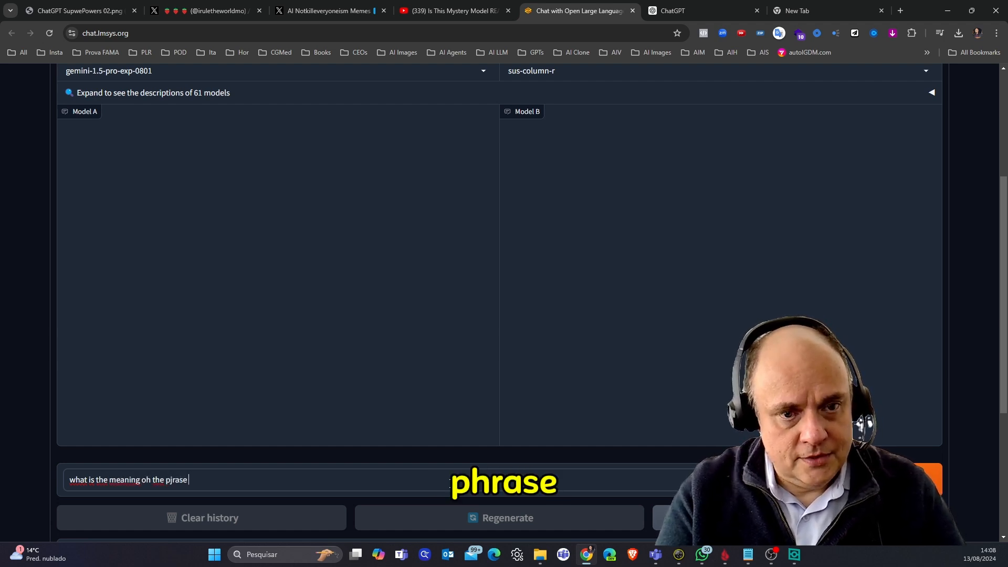
key("Backspace")
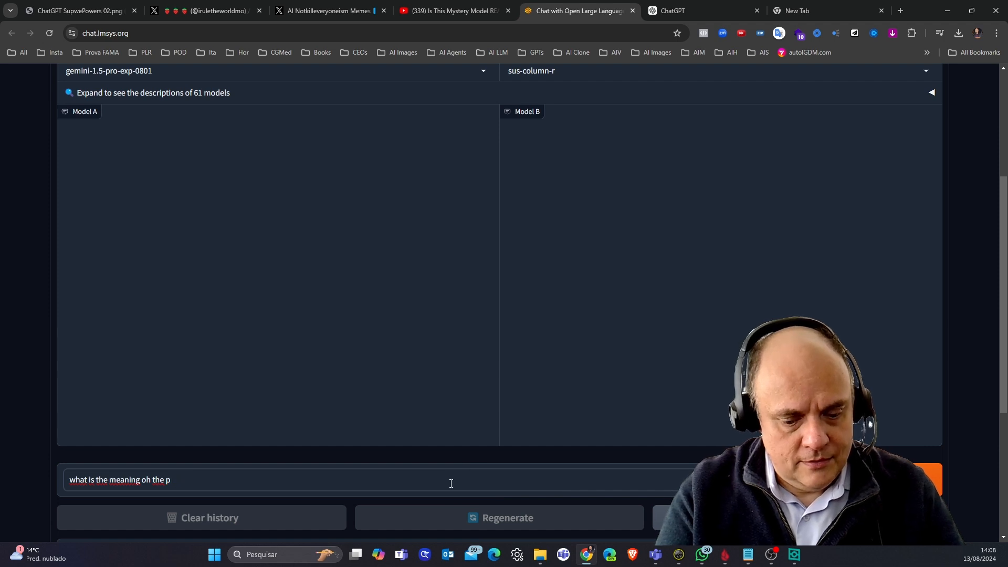
type("hrase I would rather")
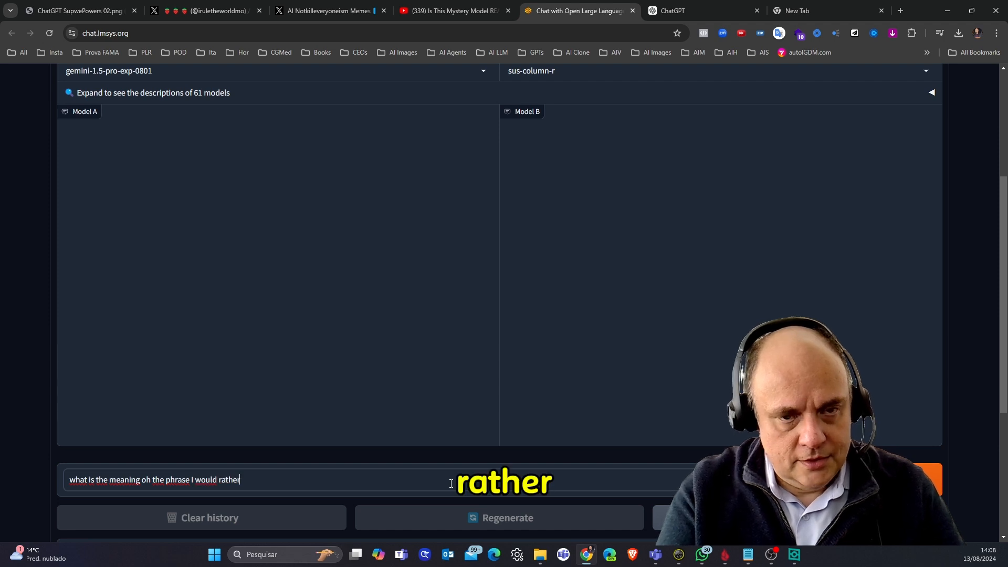
type("dye")
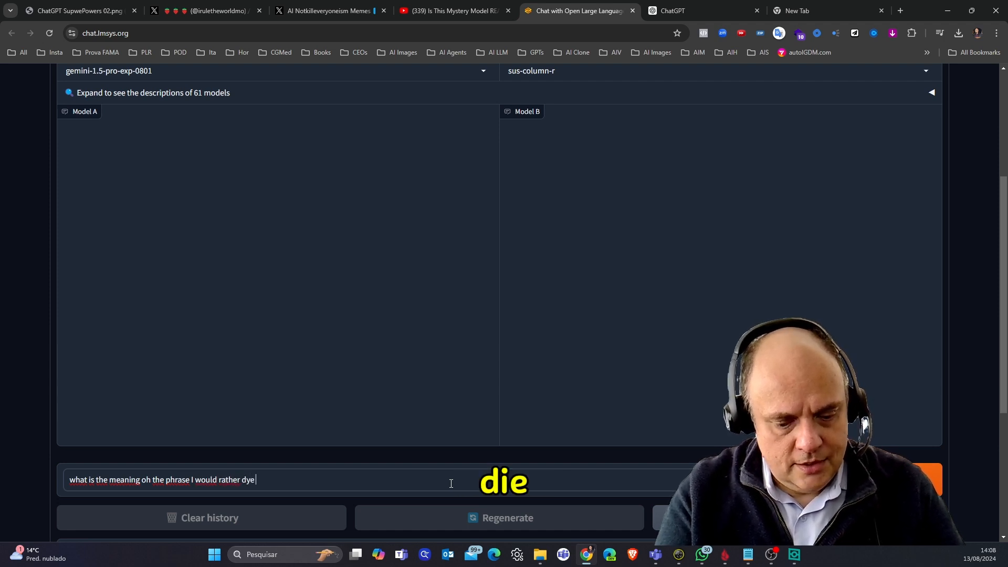
type("than")
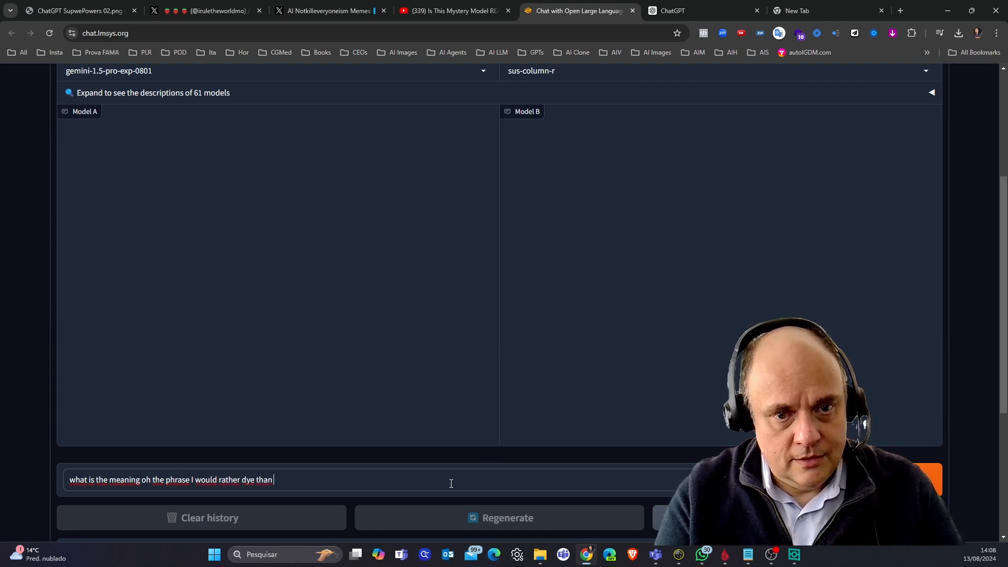
type("to be e")
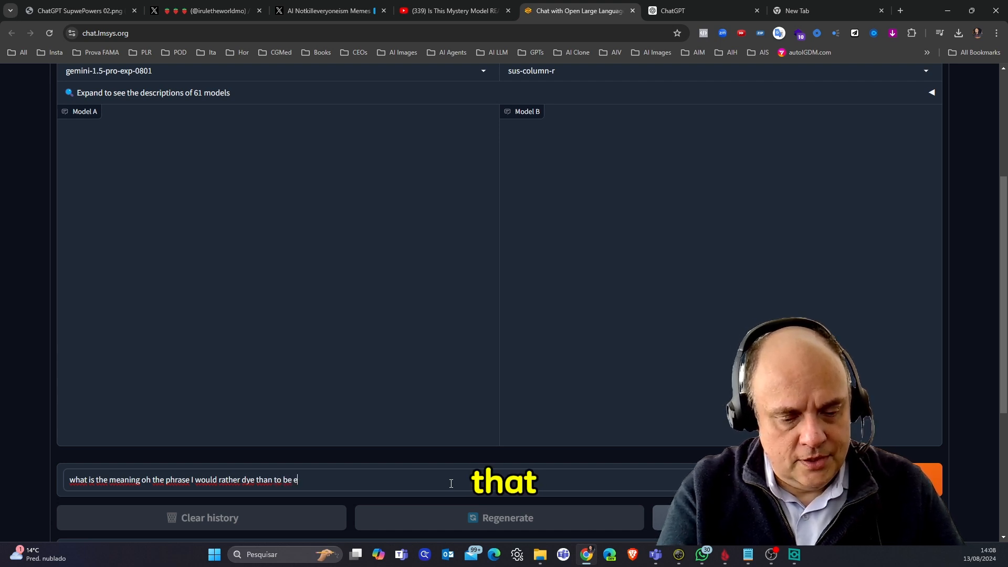
type("dea")
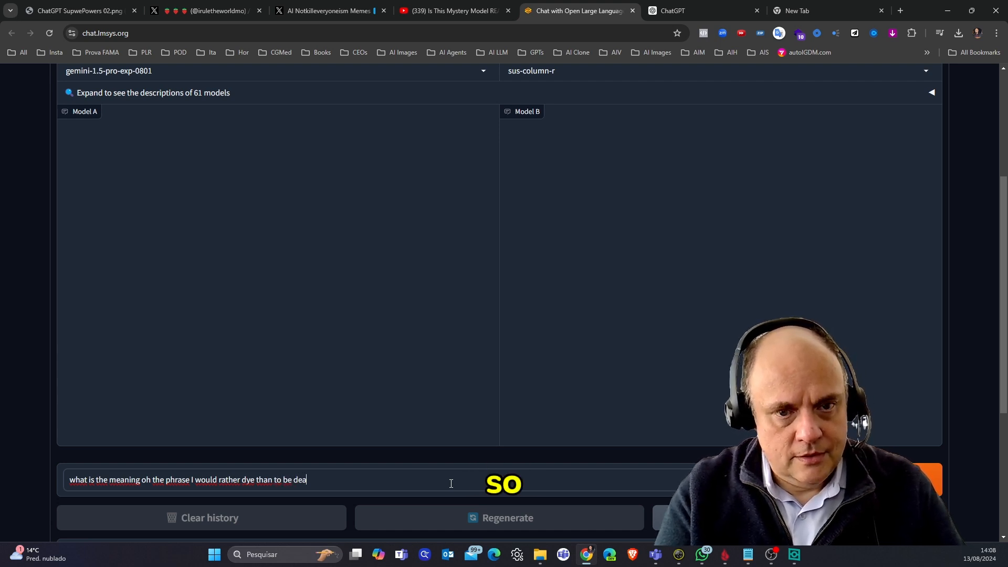
type("d")
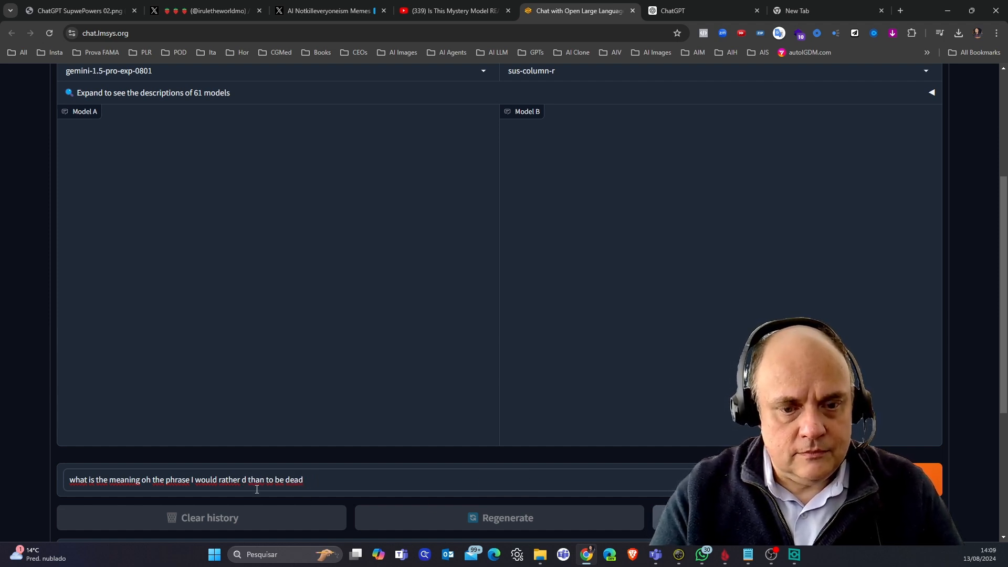
type("ie")
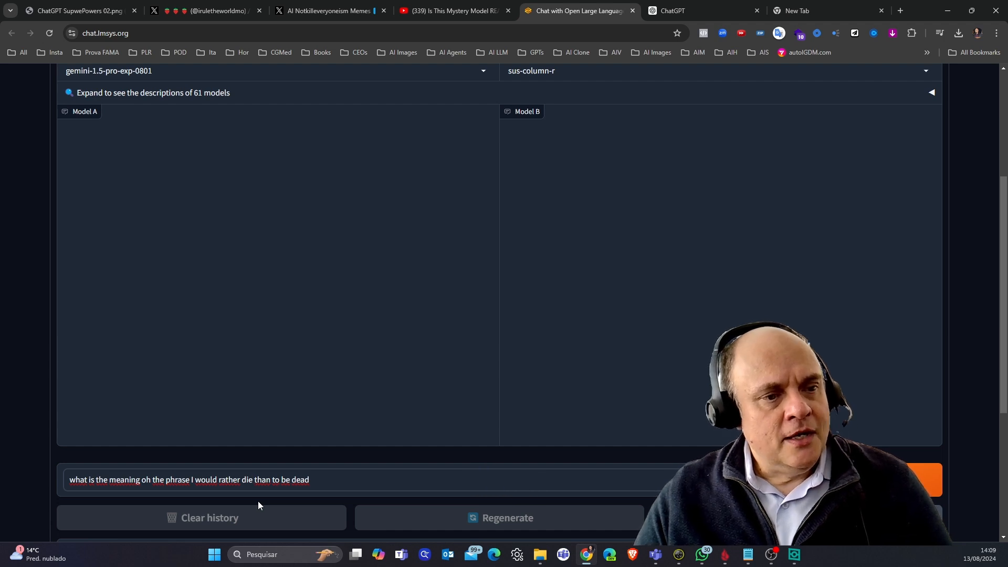
mouse_move(549, 502)
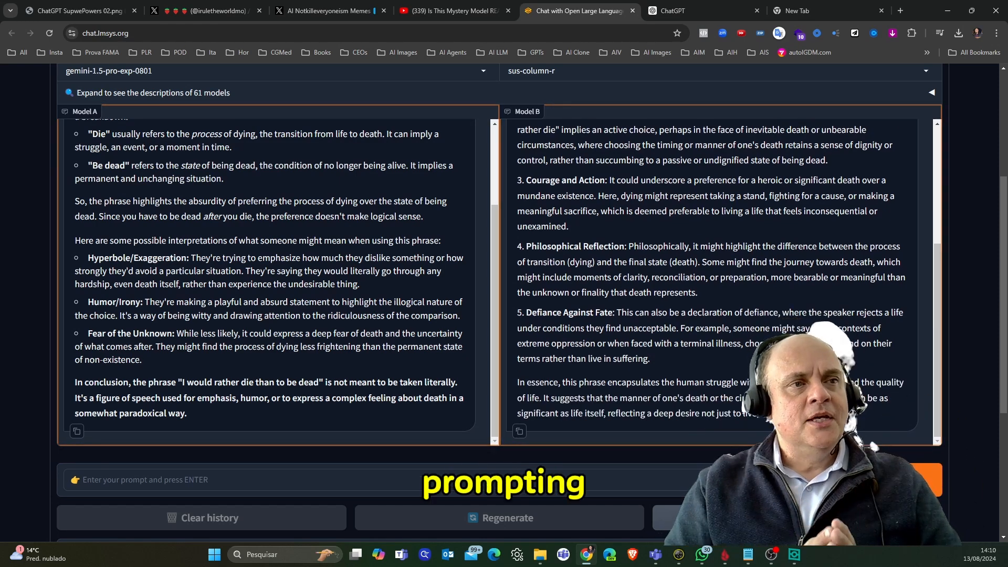
Step: Read both models' side-by-side explanations of 'rather die than be dead'
scroll("down", 3)
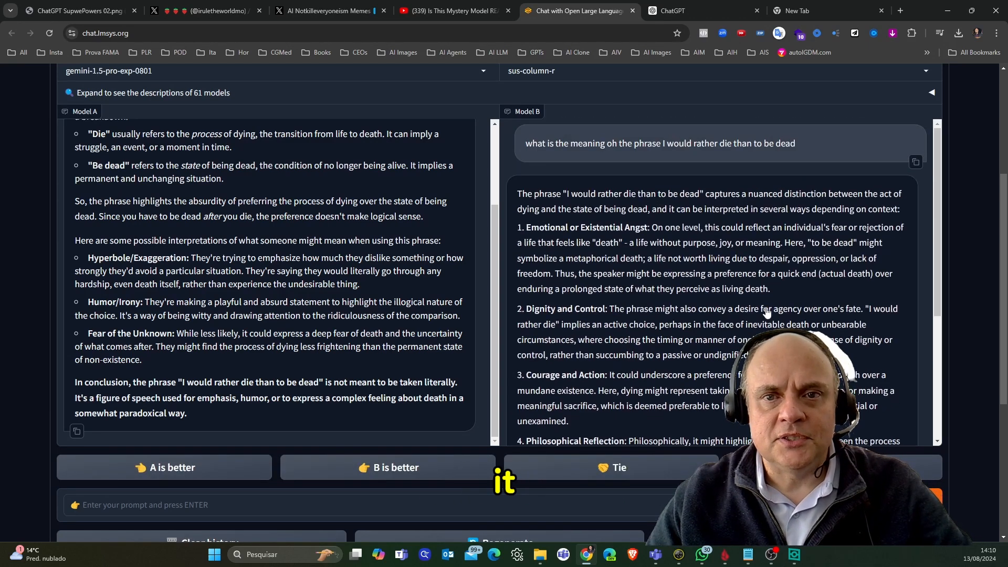
scroll("down", 3)
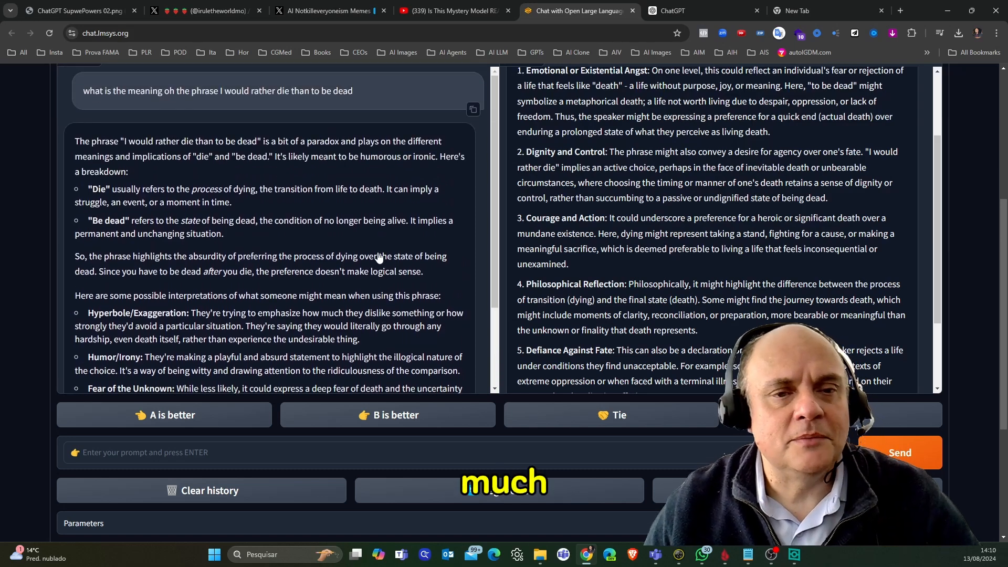
scroll("down", 3)
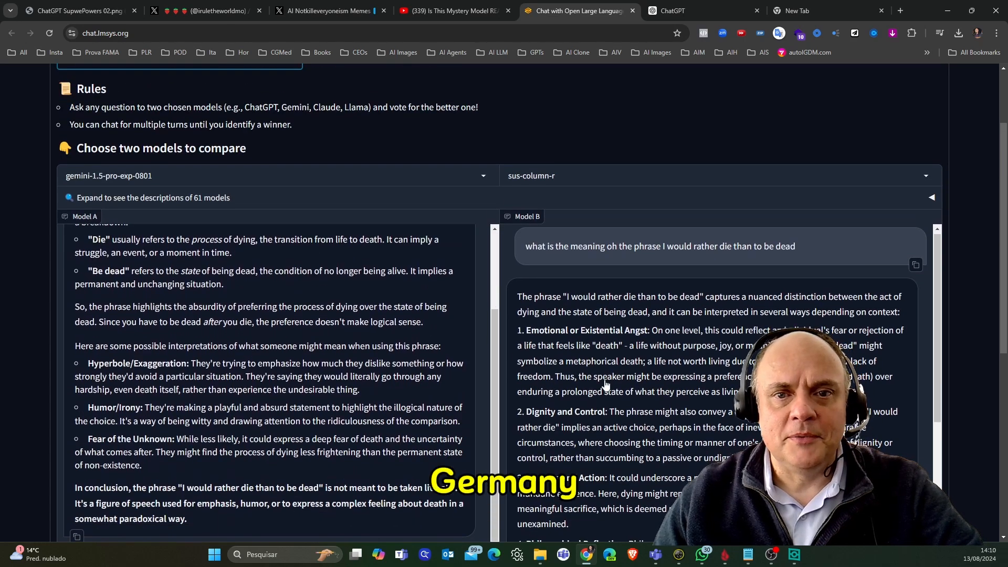
scroll("down", 3)
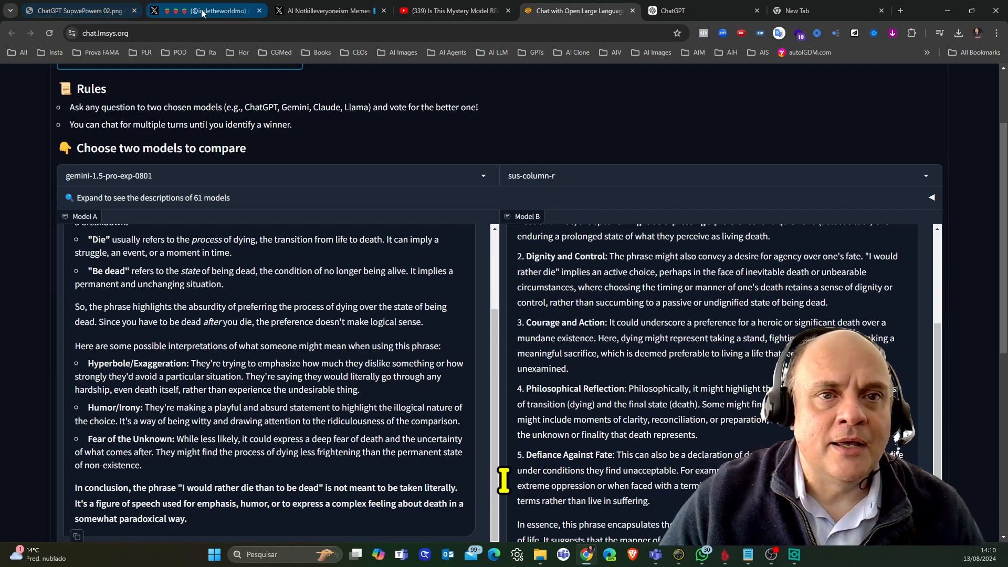
mouse_move(447, 10)
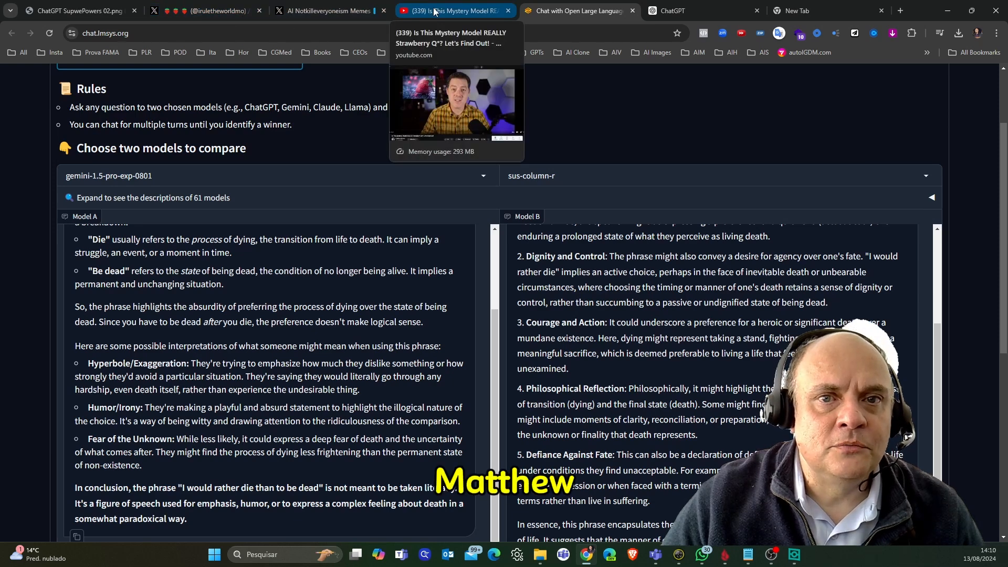
left_click(451, 11)
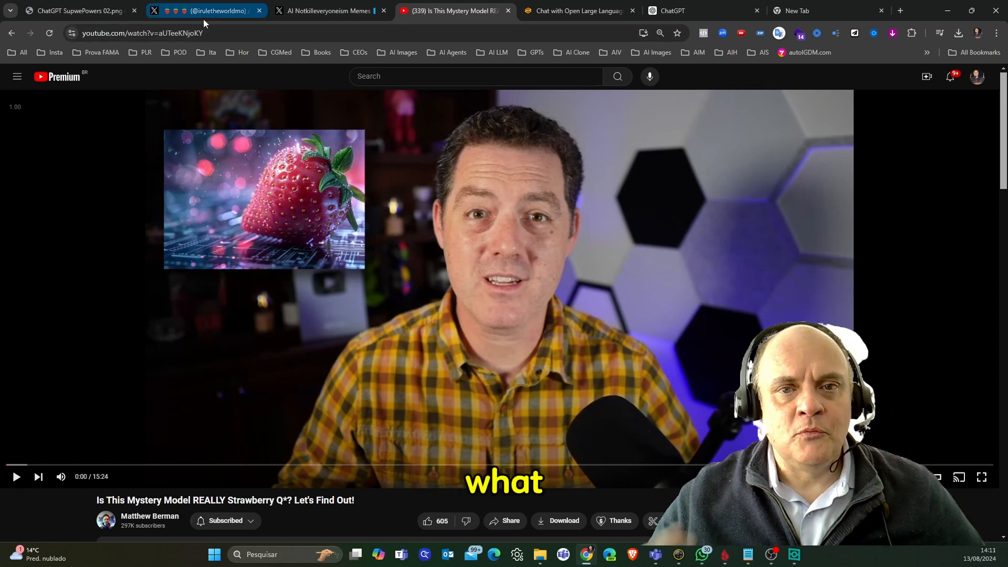
mouse_move(206, 11)
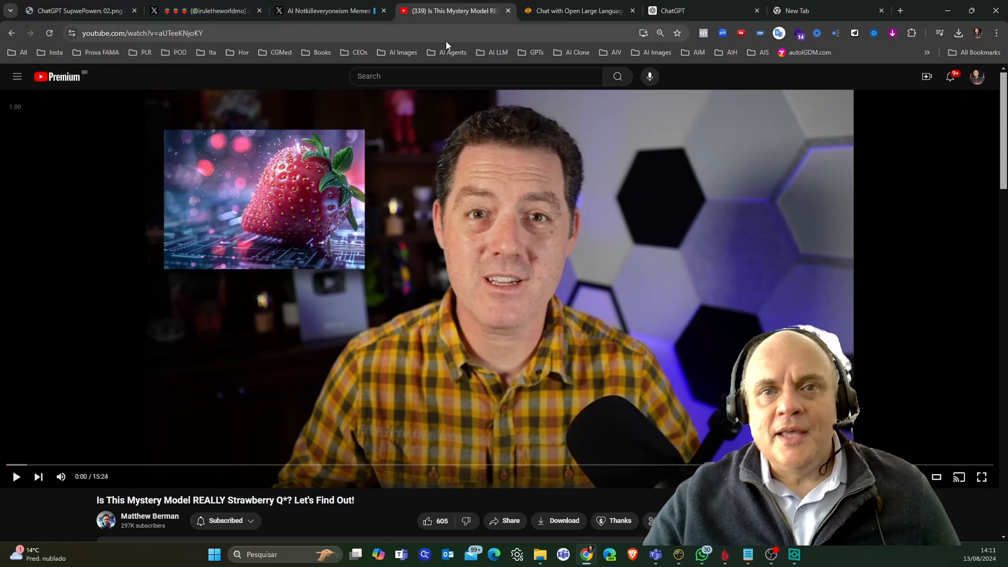
left_click(204, 10)
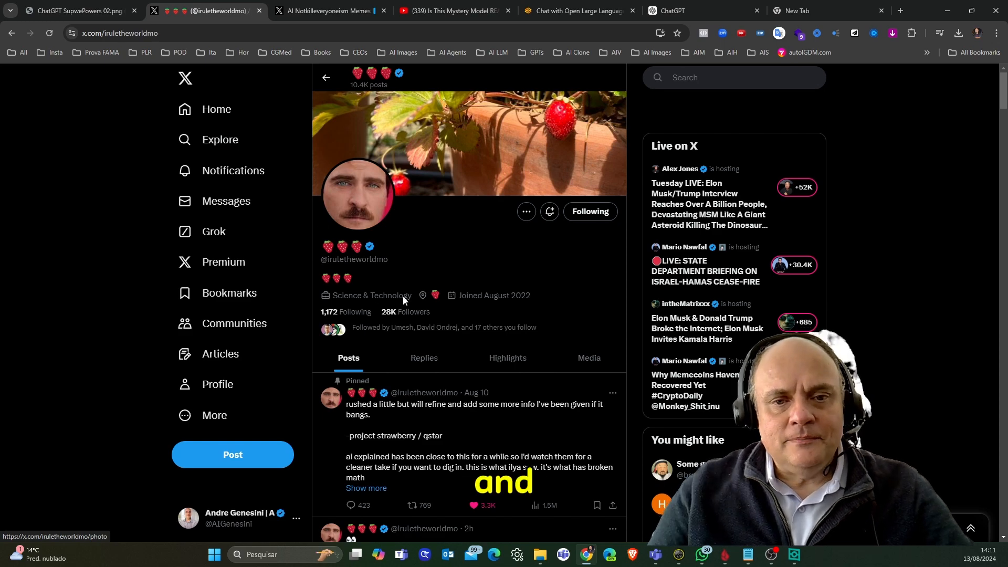
Step: Finish reviewing the X profile, glance at the LMSYS answers, and return to the Strawberry Q* YouTube video
scroll("down", 3)
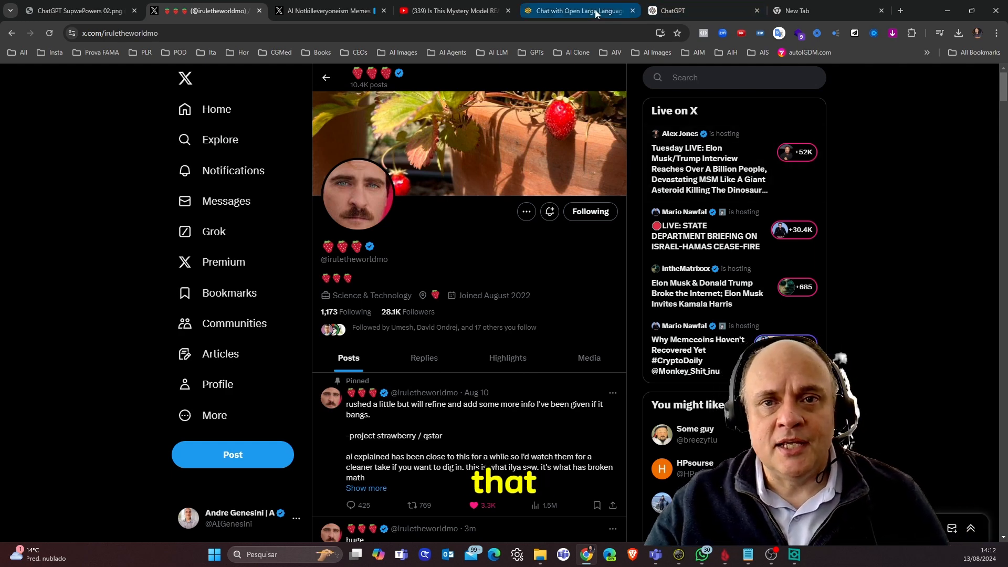
left_click(576, 10)
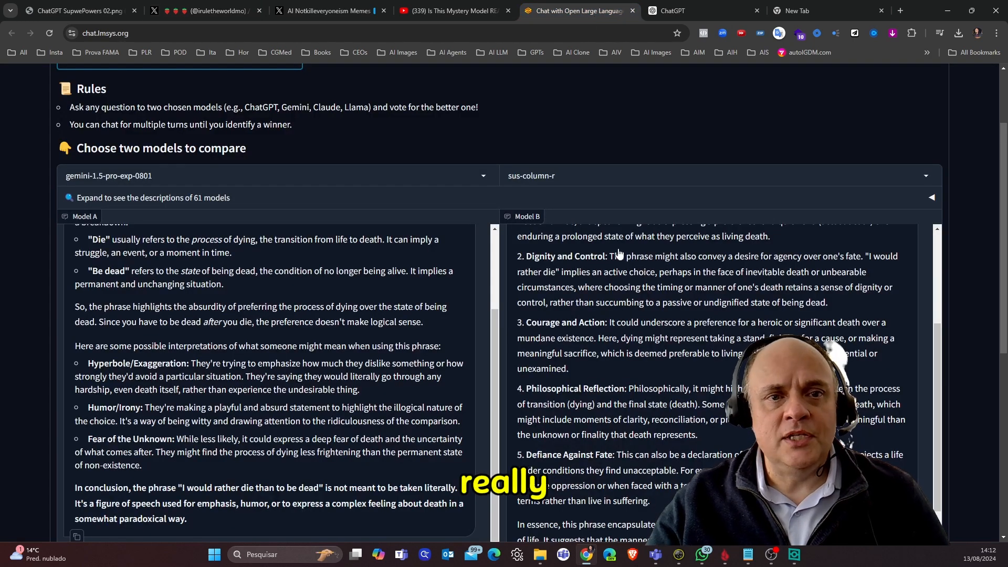
left_click(453, 10)
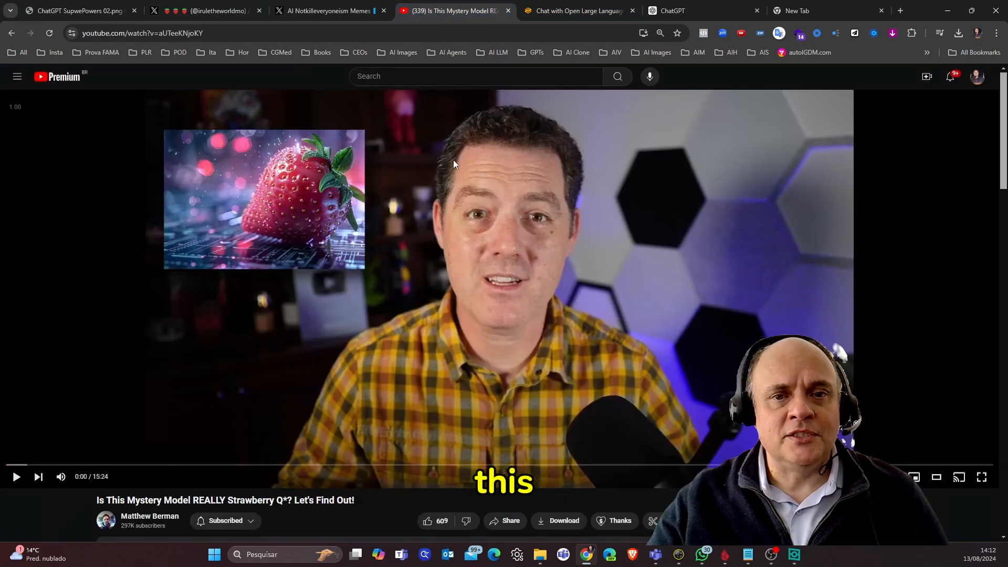